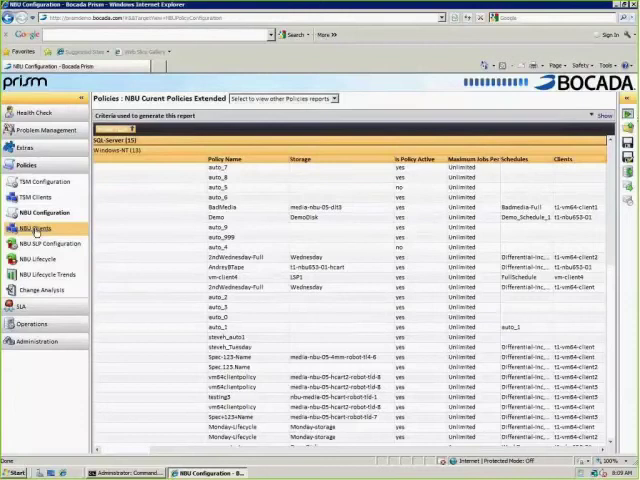
Load the NBU Clients report showing client OS, hardware, protected targets and master servers
{"action": "left_click", "coordinate": [35, 229]}
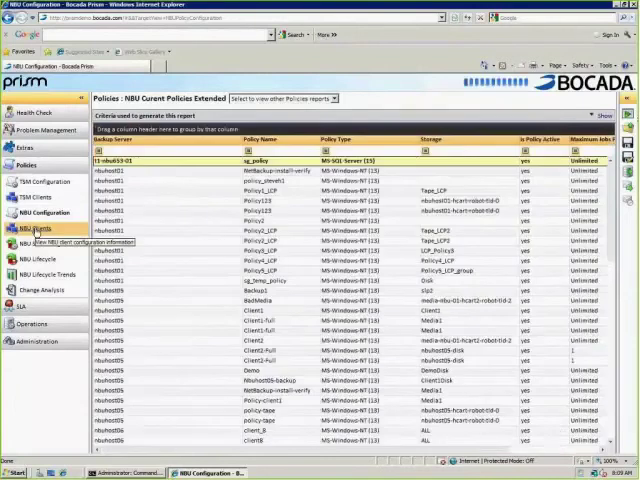
{"action": "left_click", "coordinate": [36, 228]}
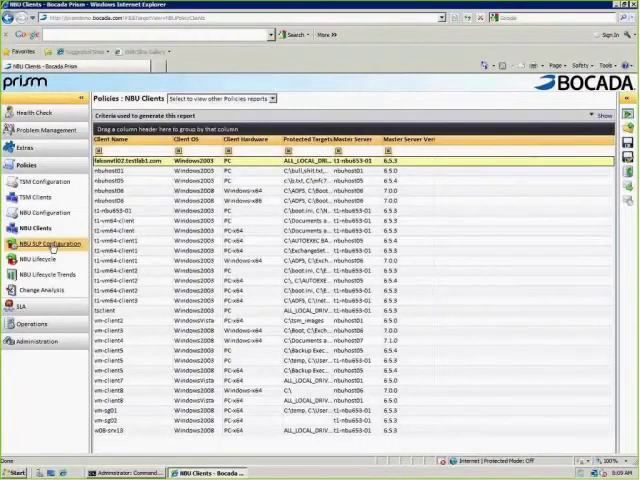
Open the NBU SLP Configuration report listing lifecycle policies and storage details
{"action": "left_click", "coordinate": [51, 243]}
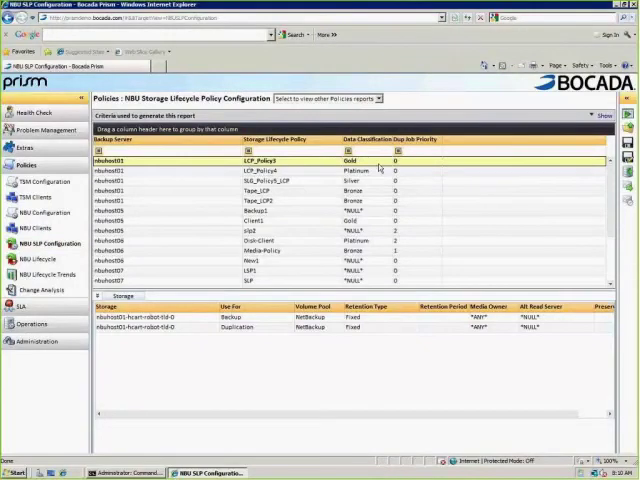
{"action": "mouse_move", "coordinate": [407, 168]}
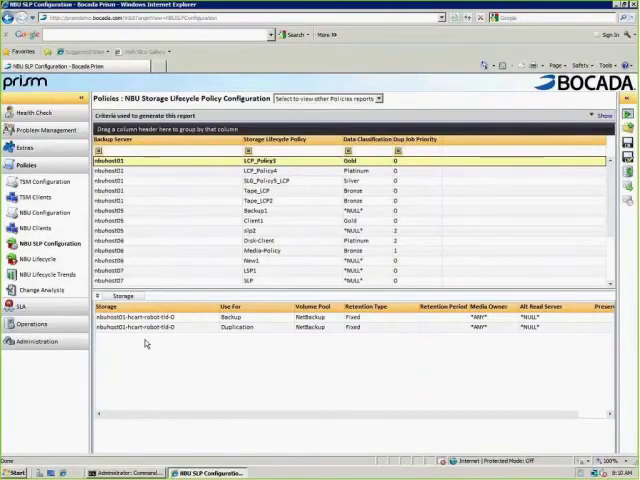
{"action": "mouse_move", "coordinate": [160, 427]}
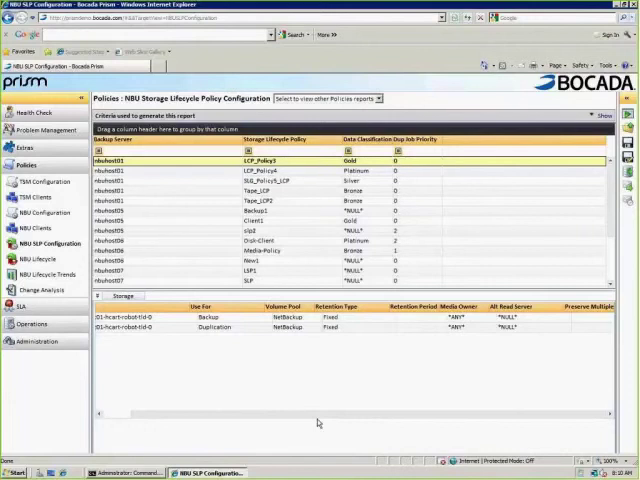
{"action": "mouse_move", "coordinate": [370, 424]}
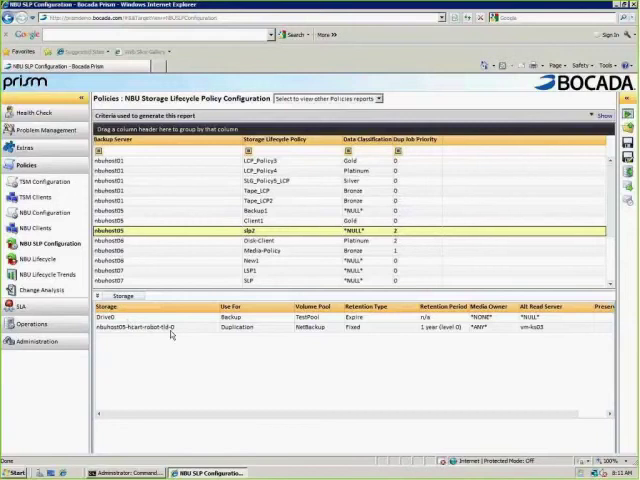
{"action": "mouse_move", "coordinate": [170, 332]}
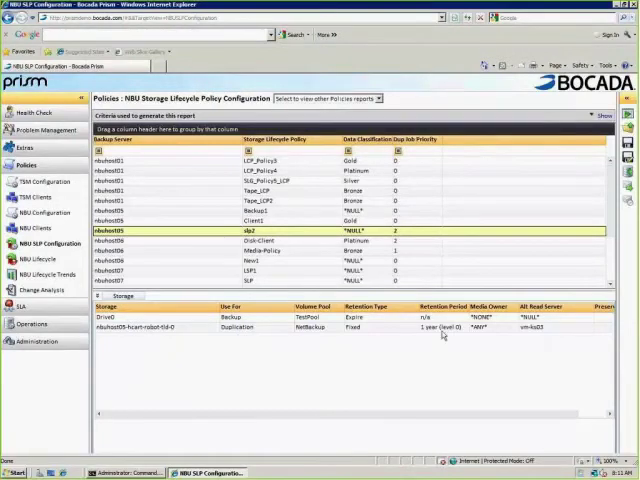
{"action": "mouse_move", "coordinate": [490, 335]}
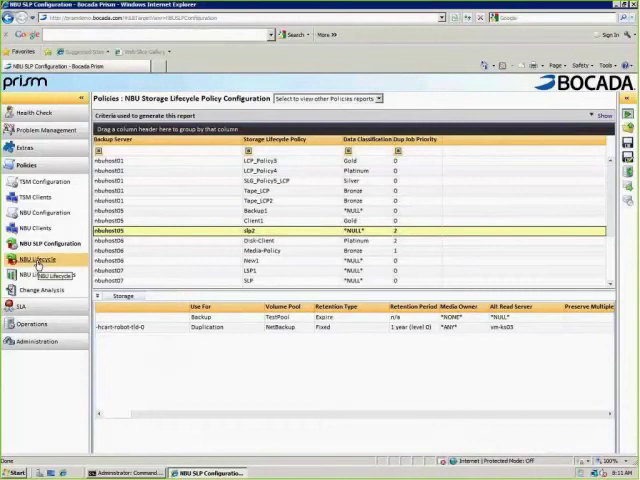
Load the NBU Lifecycle report and finish the Criteria Wizard with backup servers unrestricted
{"action": "left_click", "coordinate": [40, 259]}
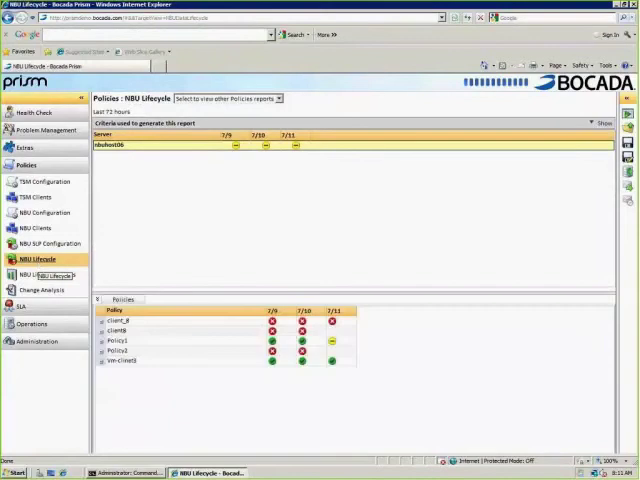
{"action": "left_click", "coordinate": [599, 123]}
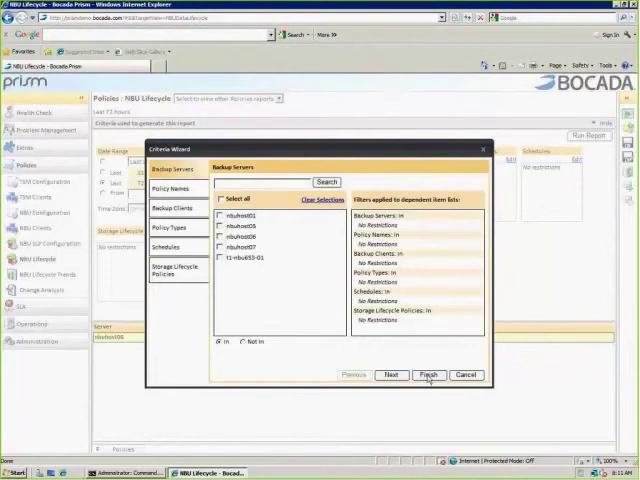
{"action": "left_click", "coordinate": [429, 375]}
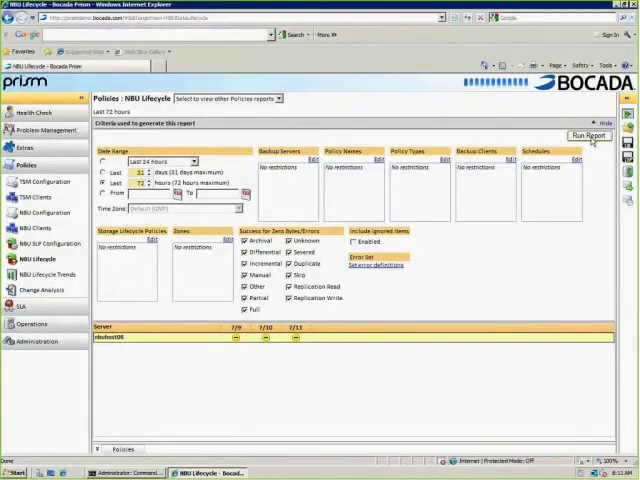
Rerun the report for four servers, select nbuhost01 and expand Policy1 to its clients
{"action": "left_click", "coordinate": [589, 139]}
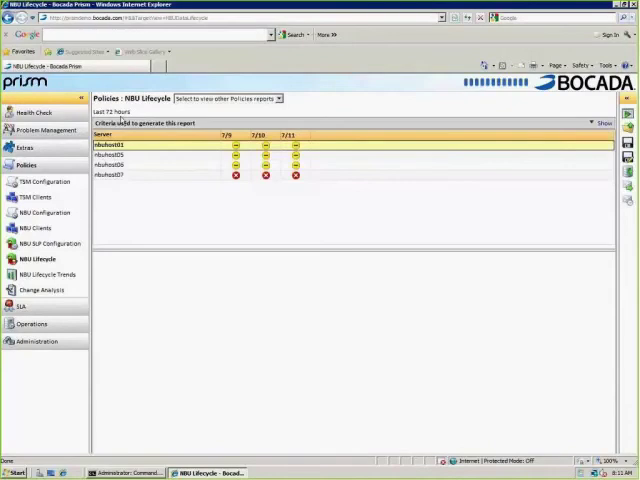
{"action": "left_click", "coordinate": [120, 145]}
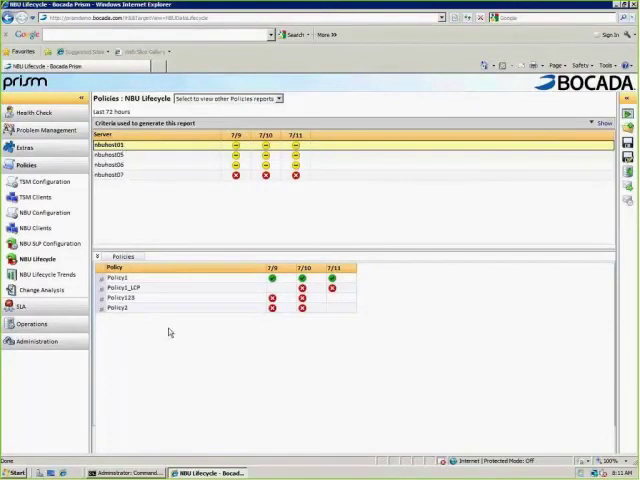
{"action": "mouse_move", "coordinate": [116, 181]}
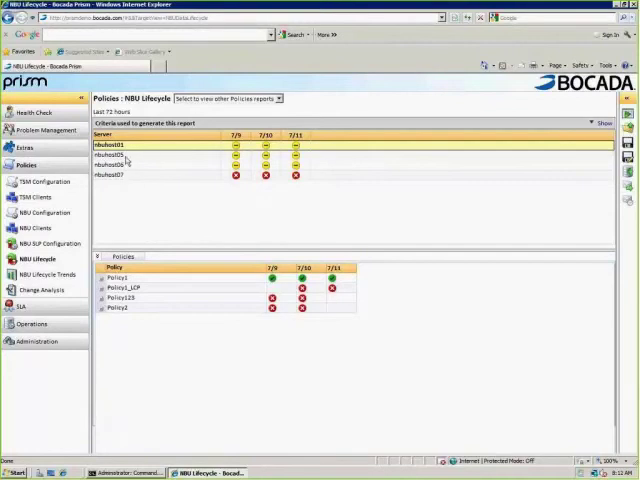
{"action": "mouse_move", "coordinate": [245, 150]}
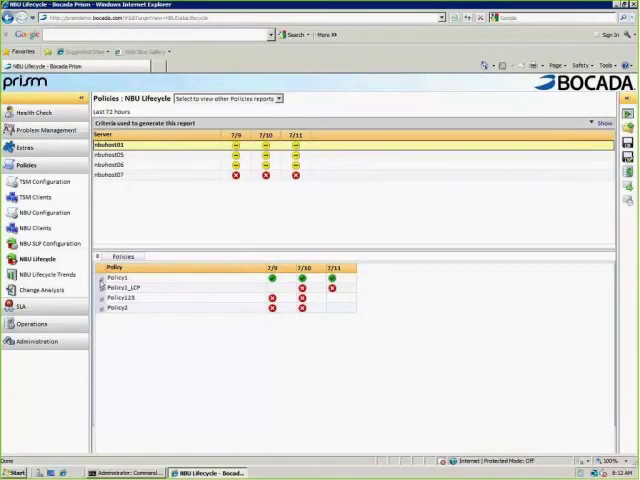
{"action": "left_click", "coordinate": [110, 285]}
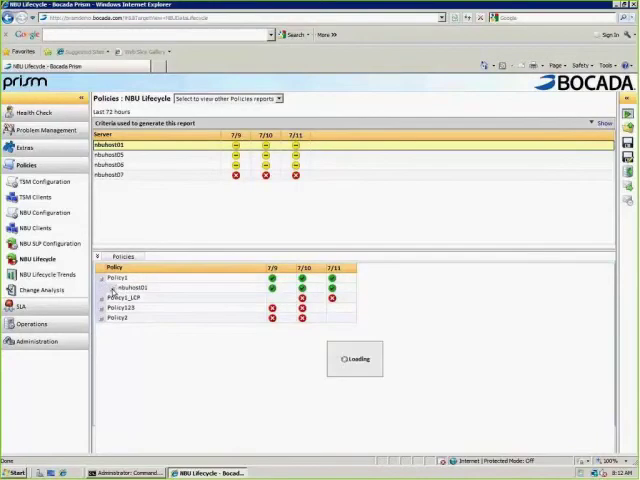
Open Backup Lifecycle Details for nbuhost01's Policy1 backup on 07/10/2011
{"action": "left_click", "coordinate": [117, 292]}
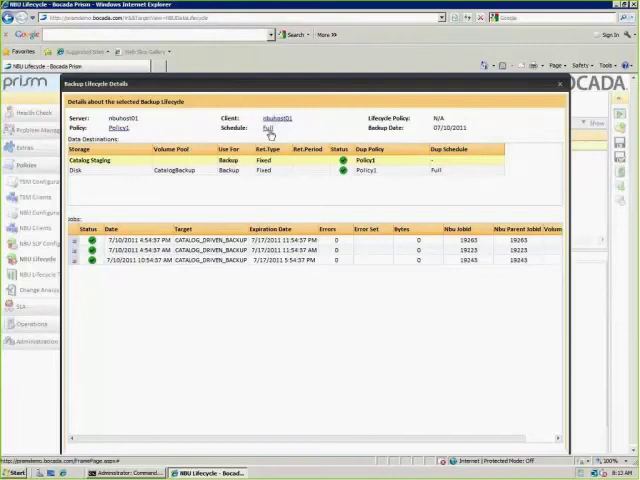
View the Full schedule's properties: 6-hour frequency, backup copies and daily window
{"action": "left_click", "coordinate": [268, 128]}
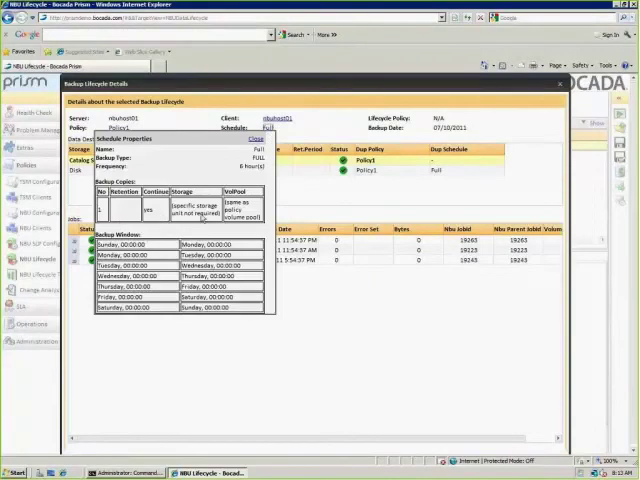
{"action": "mouse_move", "coordinate": [195, 315]}
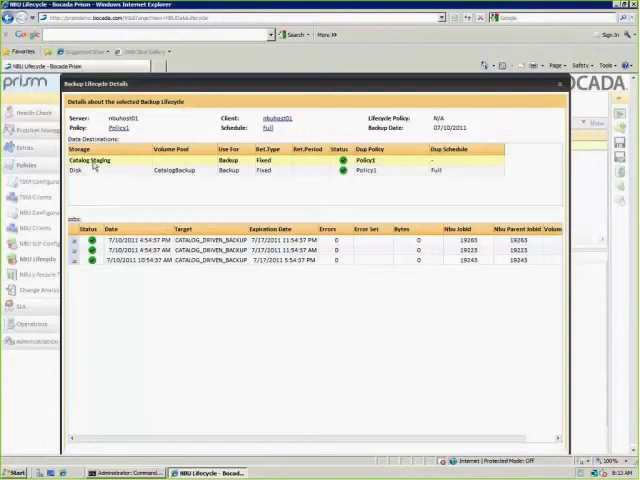
{"action": "mouse_move", "coordinate": [73, 243]}
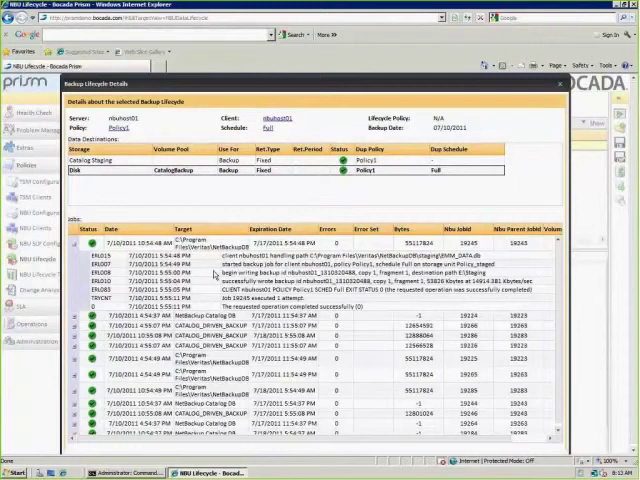
{"action": "mouse_move", "coordinate": [205, 275]}
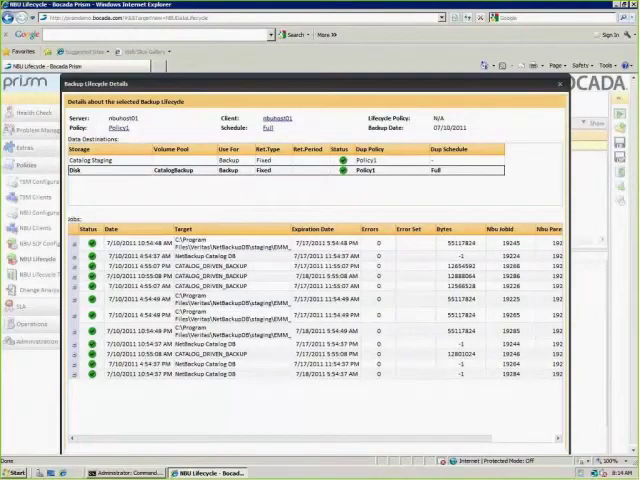
{"action": "mouse_move", "coordinate": [333, 442]}
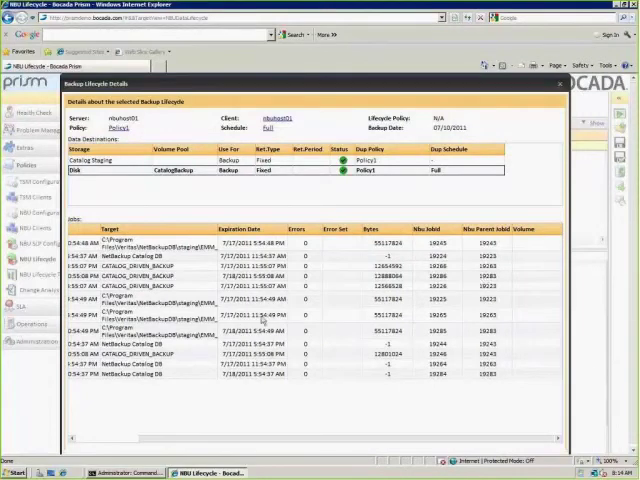
{"action": "mouse_move", "coordinate": [344, 332]}
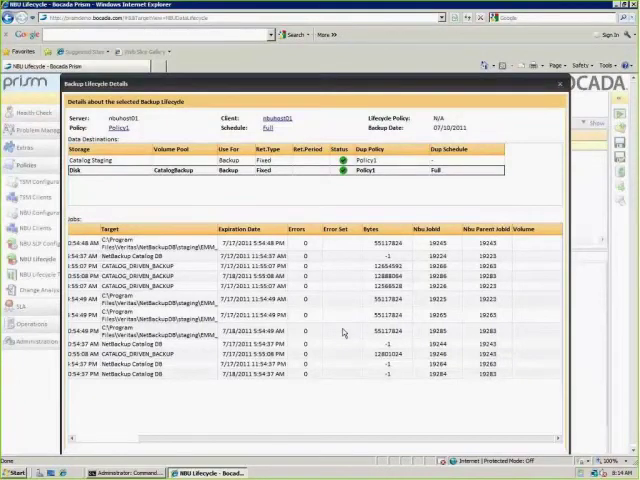
{"action": "mouse_move", "coordinate": [436, 240]}
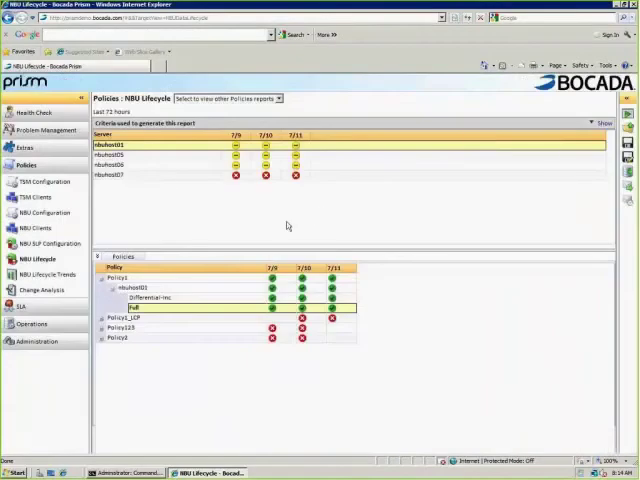
{"action": "mouse_move", "coordinate": [169, 189]}
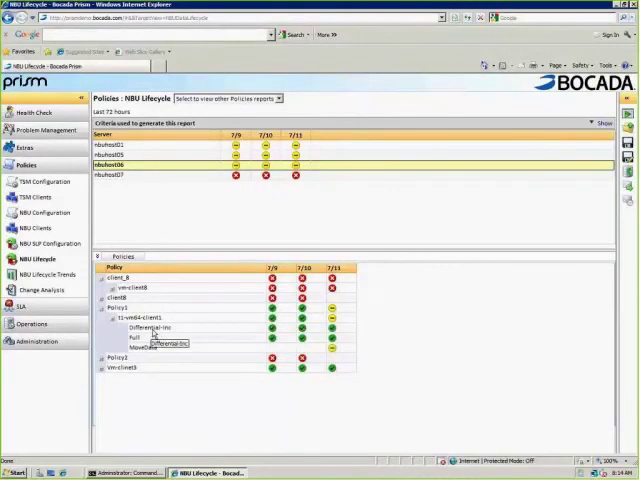
{"action": "mouse_move", "coordinate": [177, 355]}
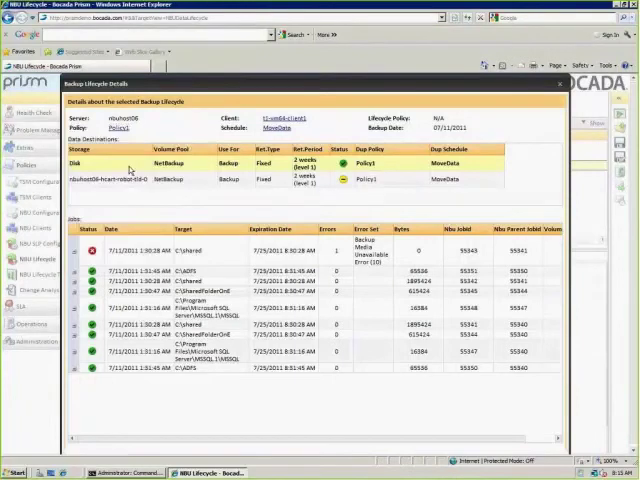
{"action": "mouse_move", "coordinate": [183, 172]}
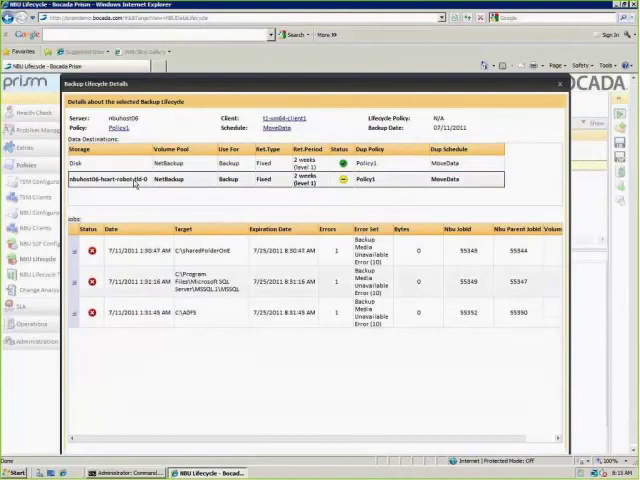
{"action": "mouse_move", "coordinate": [75, 255]}
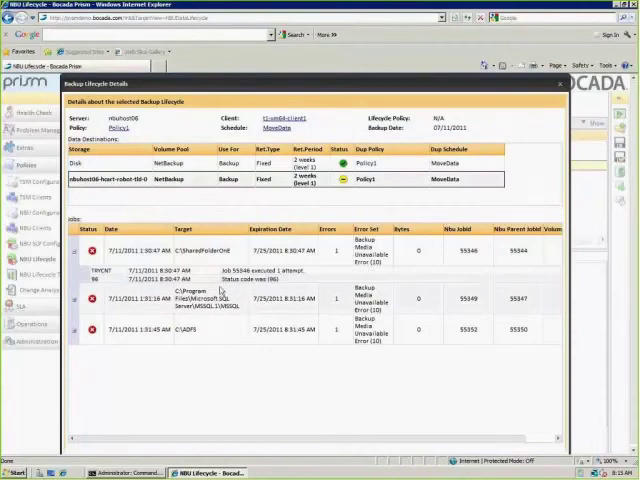
{"action": "mouse_move", "coordinate": [275, 287]}
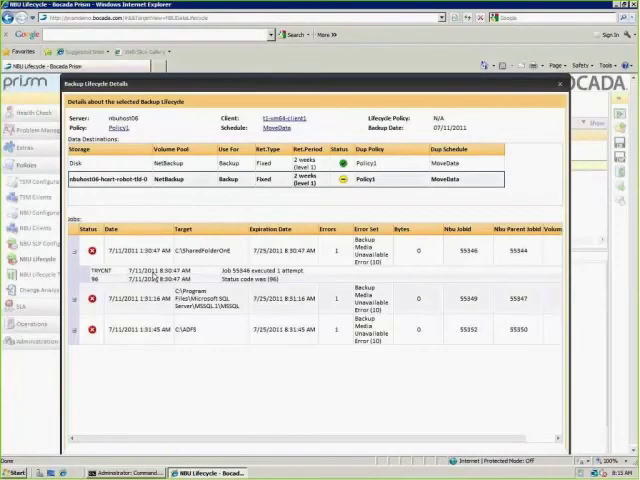
{"action": "mouse_move", "coordinate": [157, 283]}
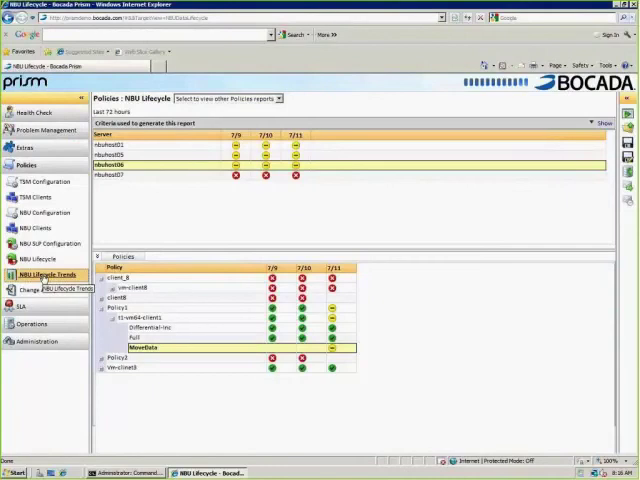
{"action": "mouse_move", "coordinate": [135, 208]}
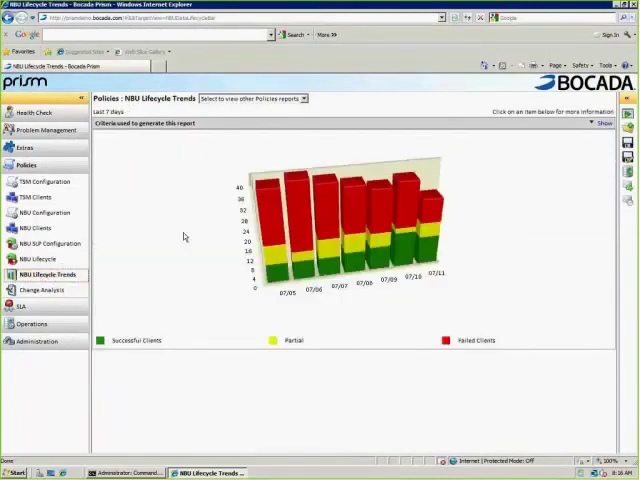
{"action": "mouse_move", "coordinate": [465, 226]}
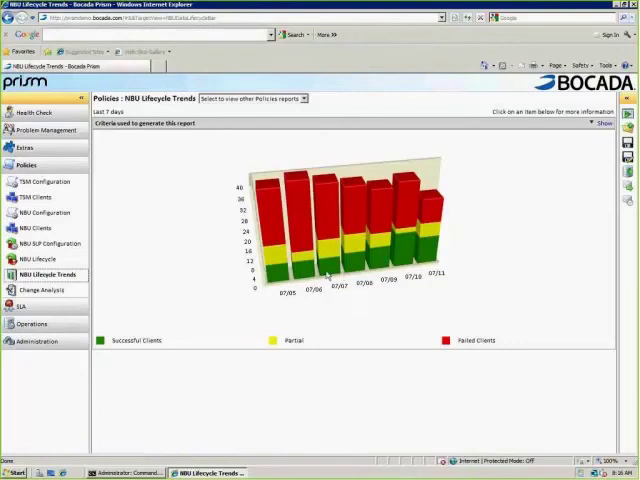
{"action": "mouse_move", "coordinate": [327, 227]}
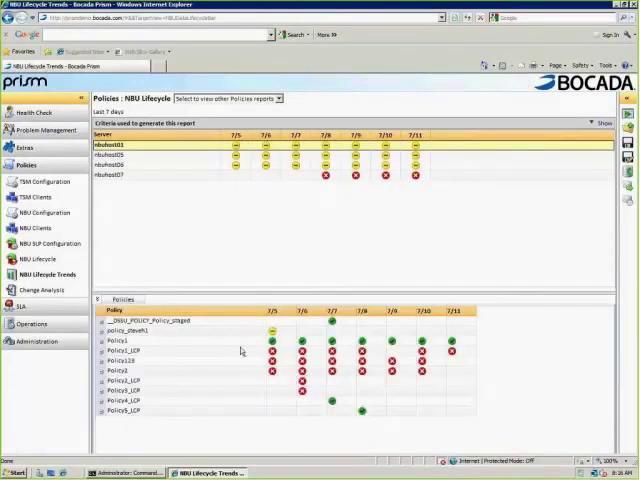
{"action": "mouse_move", "coordinate": [357, 355]}
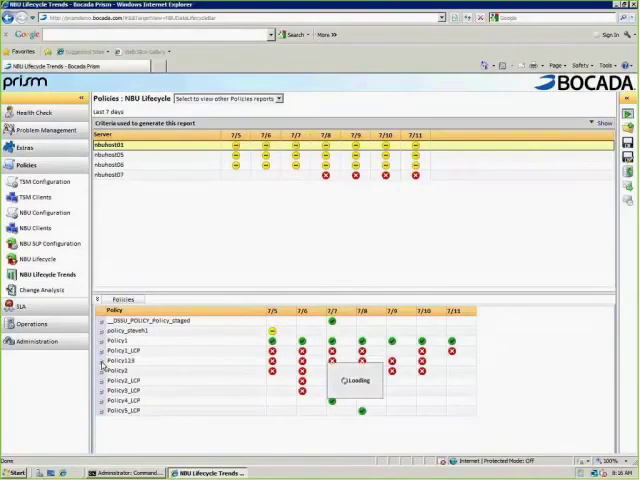
Open lifecycle details for Policy123's failed 07/07/2011 run on nbuhost01
{"action": "left_click", "coordinate": [104, 361]}
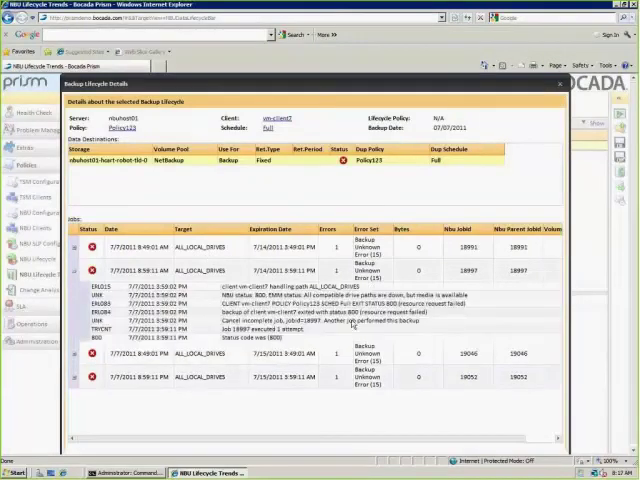
{"action": "mouse_move", "coordinate": [345, 325]}
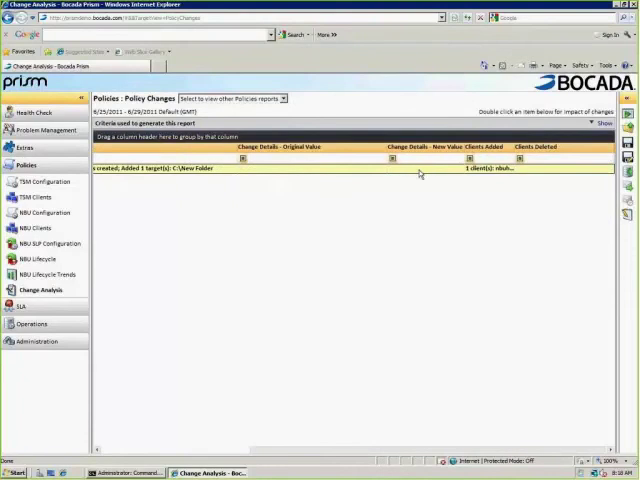
{"action": "mouse_move", "coordinate": [307, 250]}
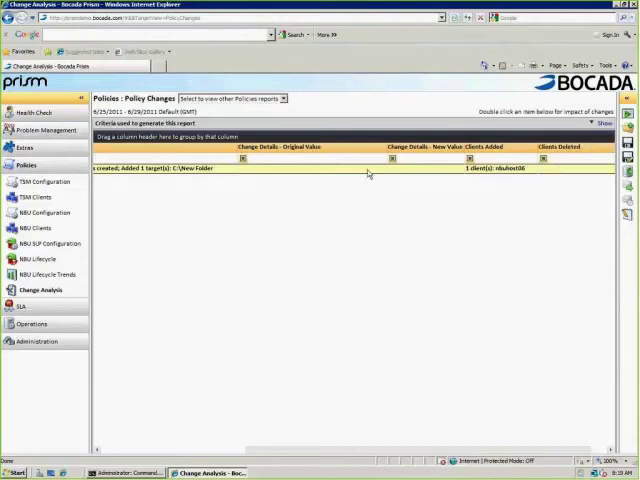
{"action": "mouse_move", "coordinate": [177, 211]}
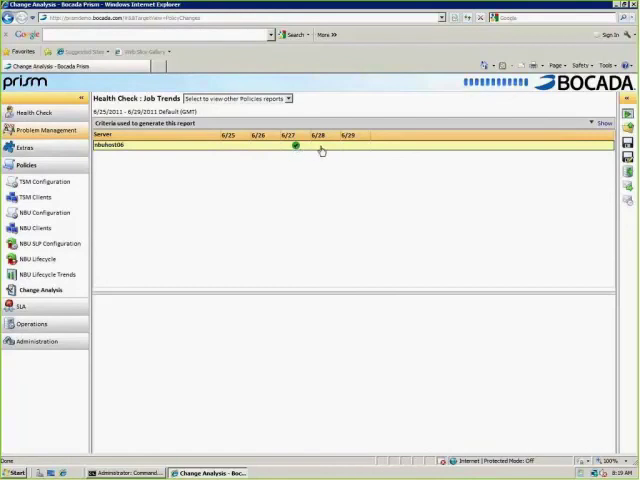
{"action": "mouse_move", "coordinate": [360, 148]}
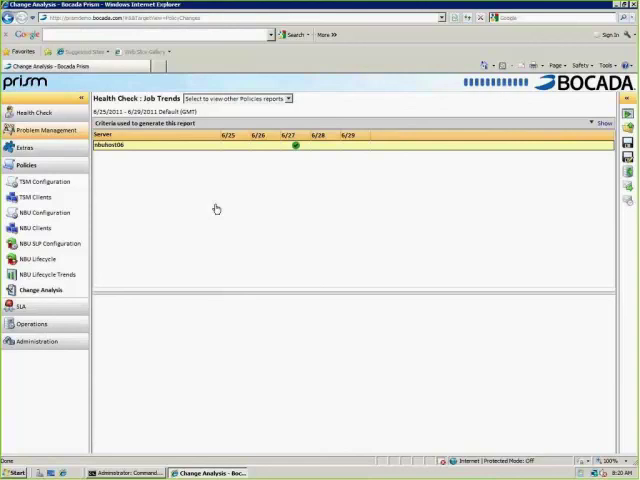
{"action": "mouse_move", "coordinate": [155, 204]}
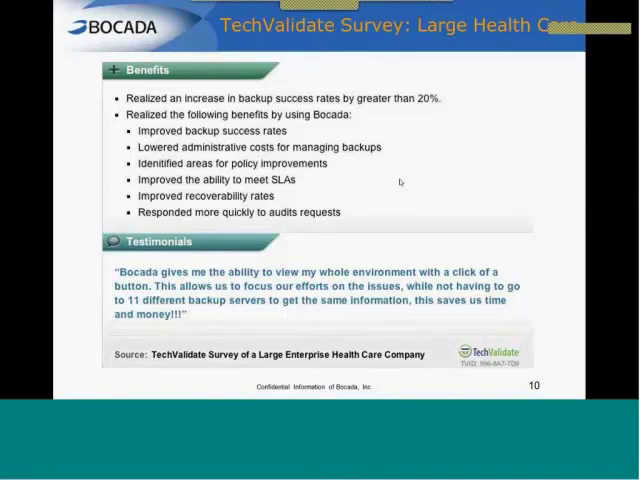
Advance to slide 11 on overall customer satisfaction (92% of 59 users recommend)
{"action": "key", "text": "right"}
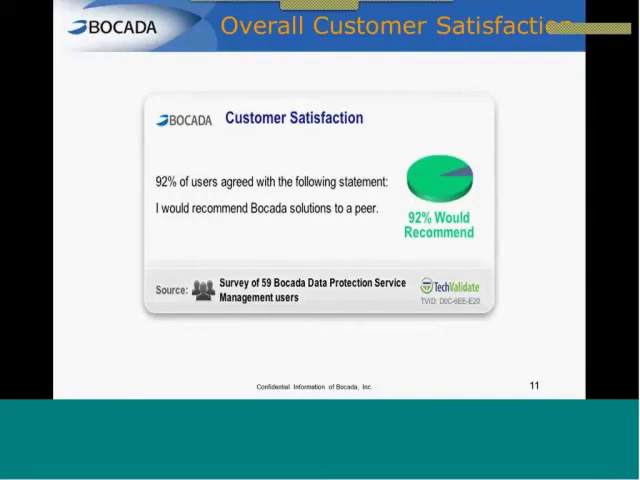